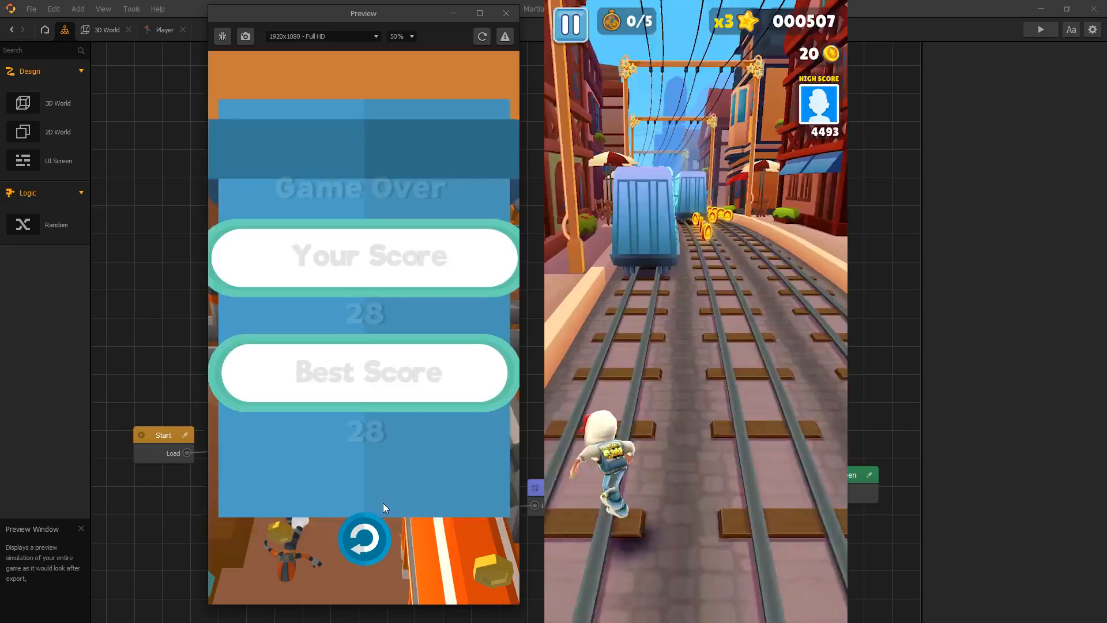
# Close the running game preview to return to the template gallery
pyautogui.click(363, 540)
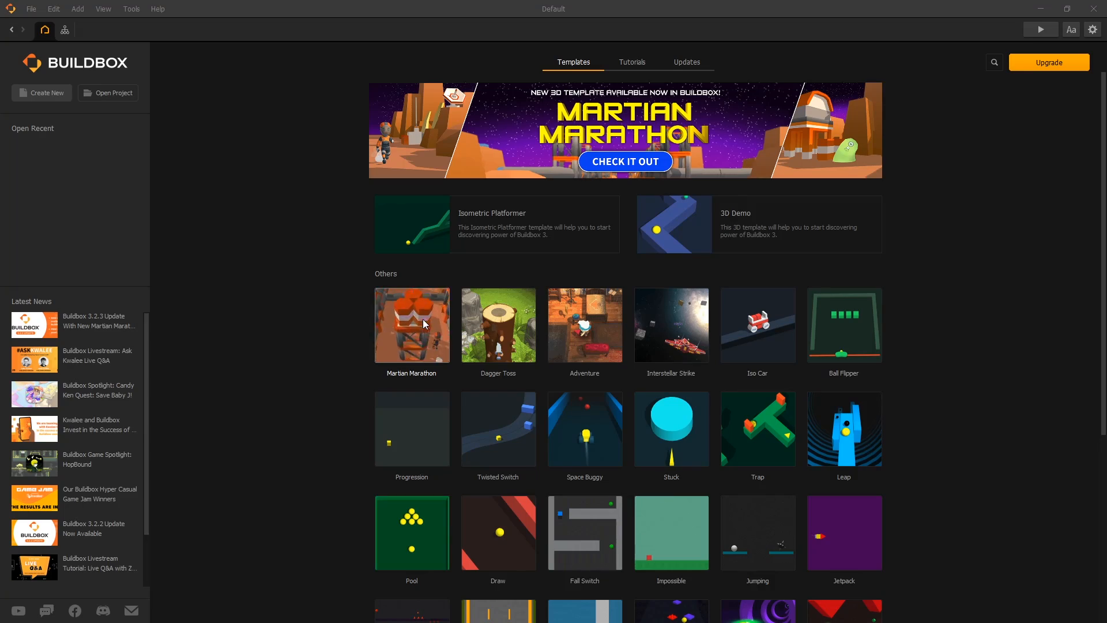
# Start the Martian Marathon template as a project and run it once in preview
pyautogui.doubleClick(412, 325)
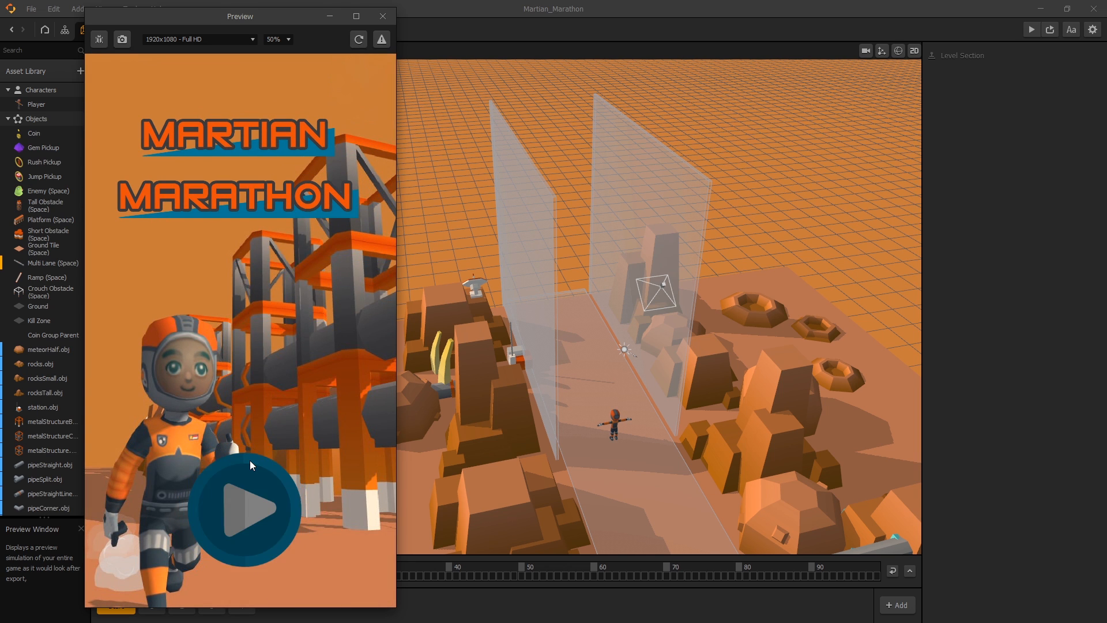
pyautogui.click(243, 511)
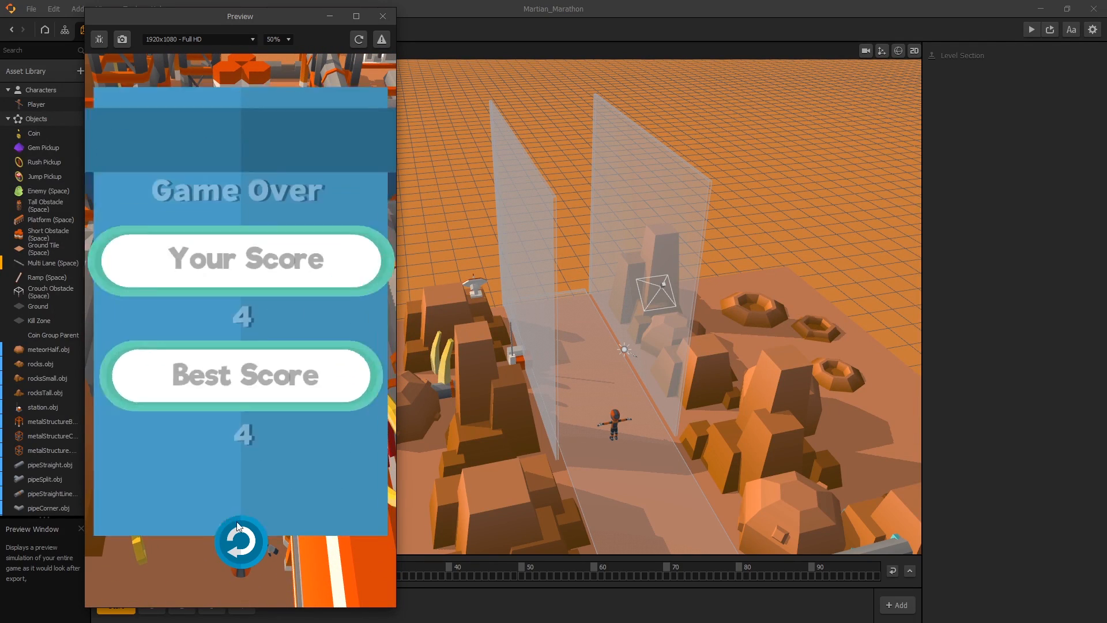
pyautogui.click(383, 15)
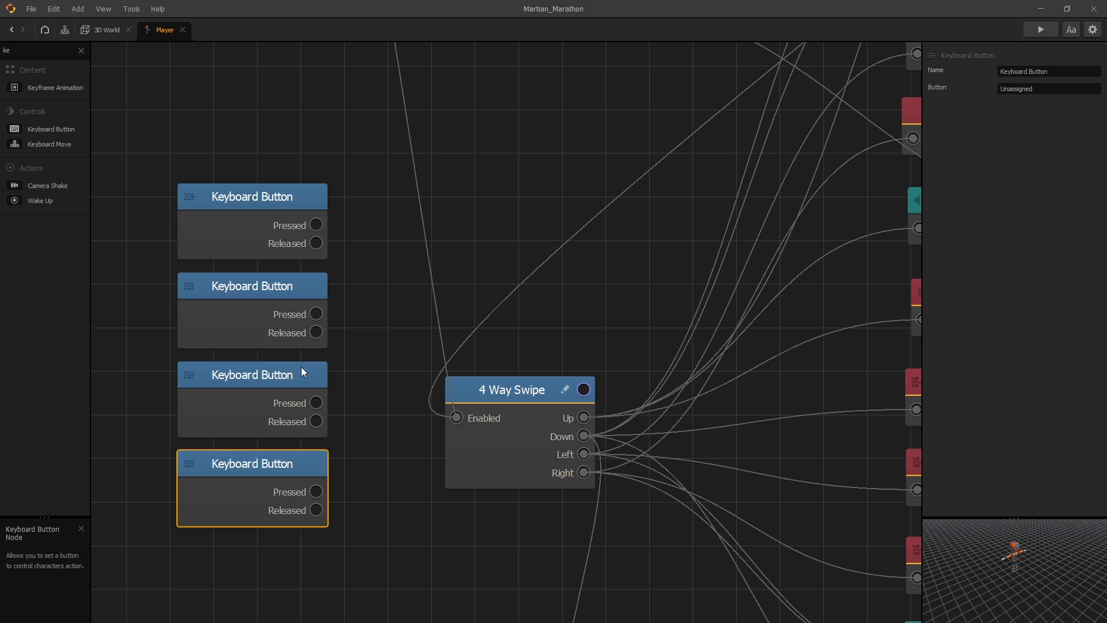
# Add a Signal Passthrough node to the Player graph beside the keyboard button nodes
pyautogui.click(252, 196)
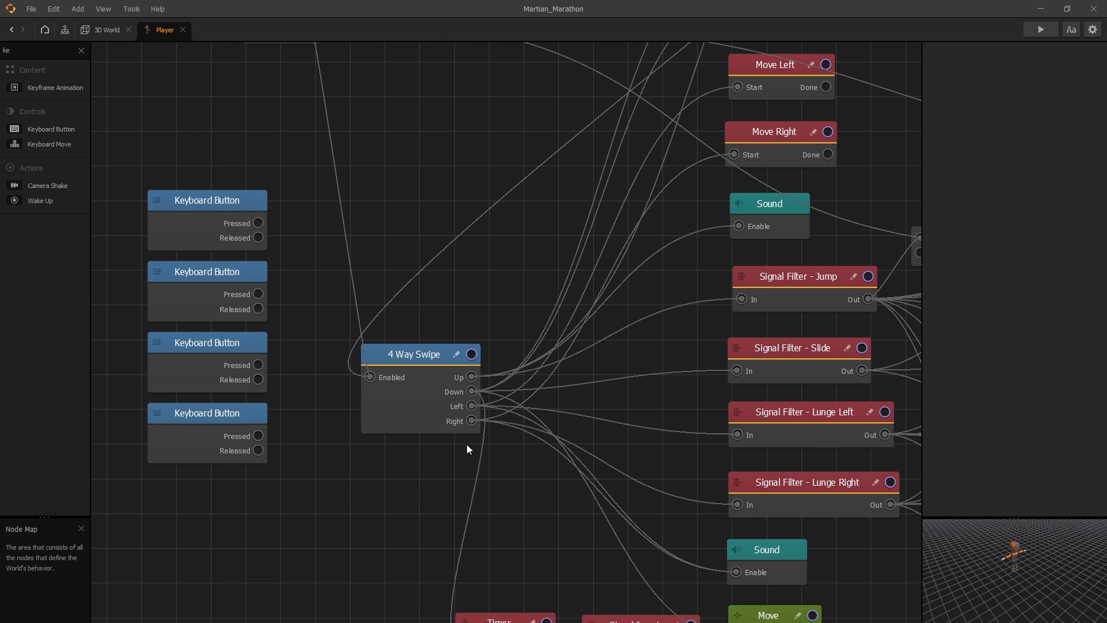
pyautogui.moveTo(460, 410)
pyautogui.write('si')
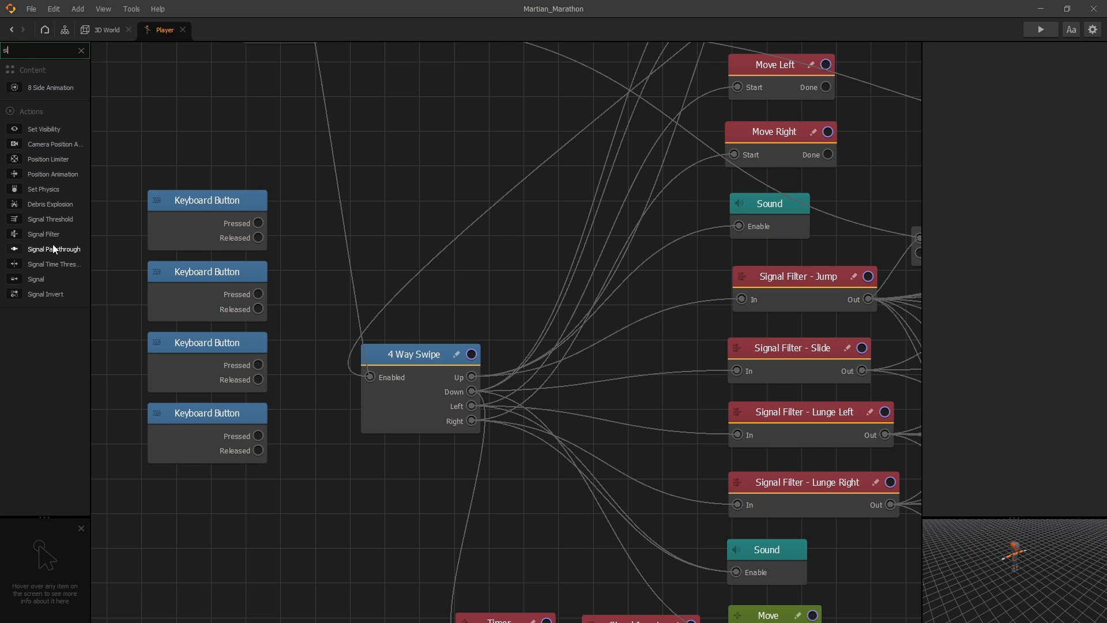
pyautogui.click(50, 249)
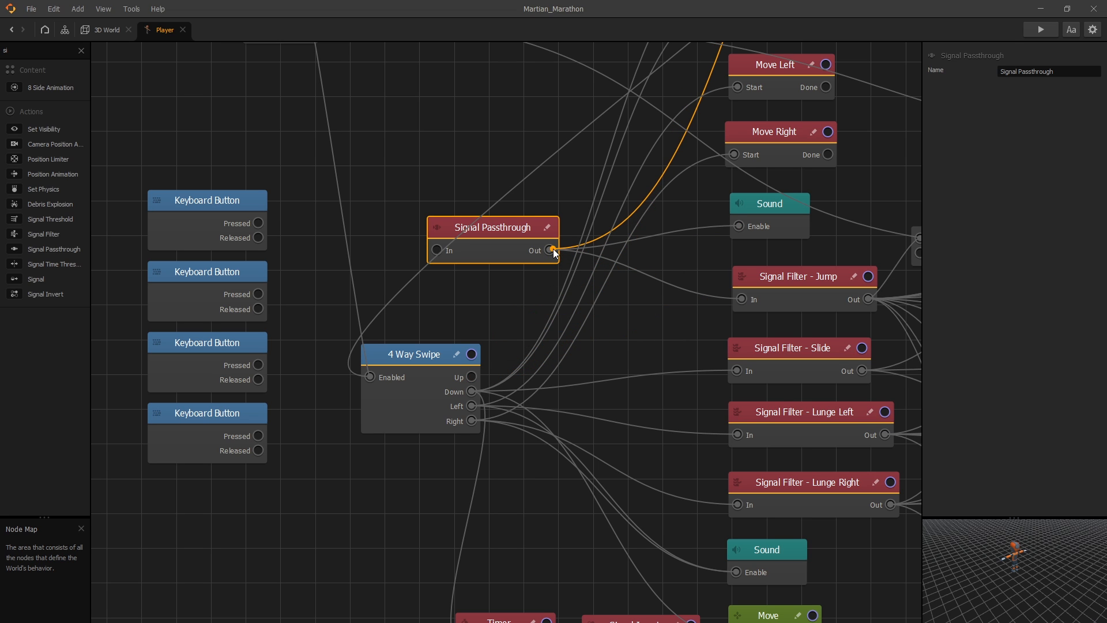
# Wire the keyboard buttons' Pressed outputs to jump, slide and lunge in place of the 4 Way Swipe
pyautogui.click(417, 354)
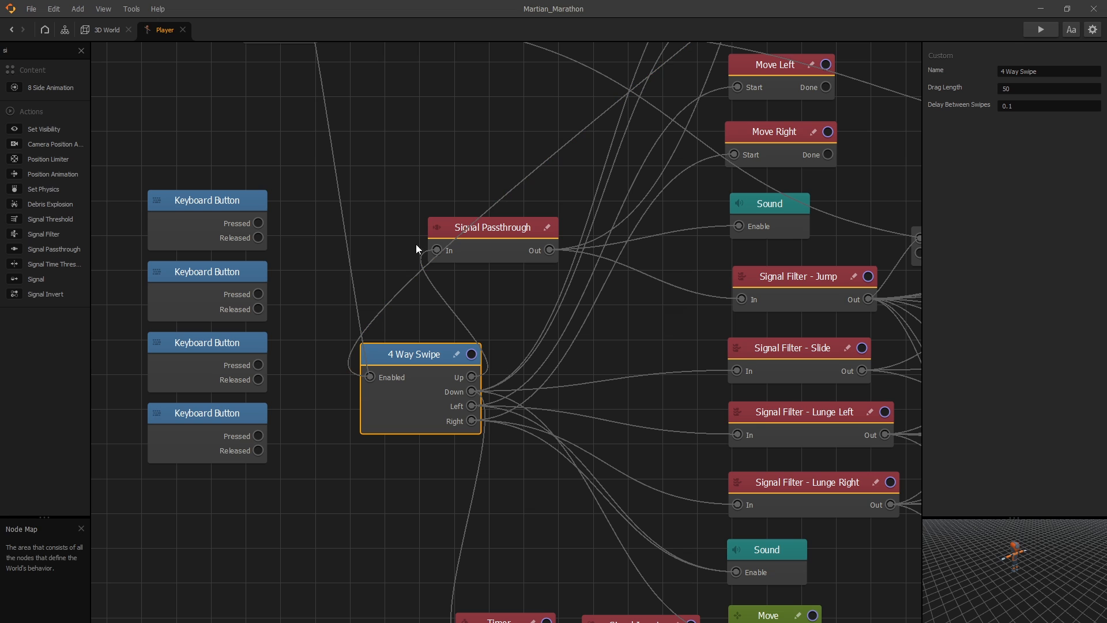
pyautogui.click(206, 200)
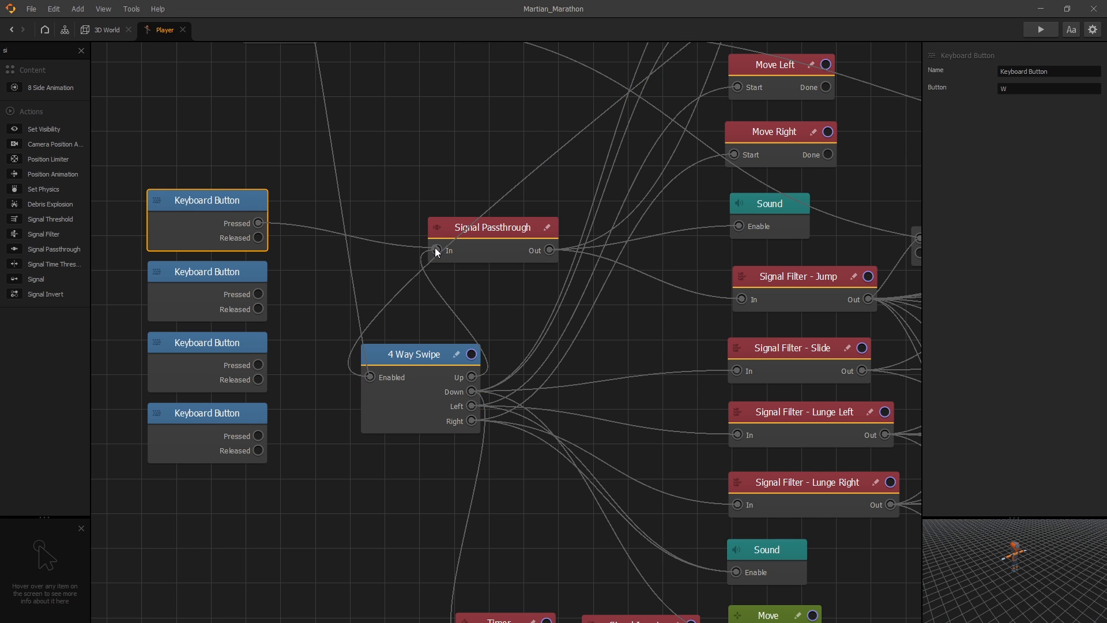
pyautogui.click(492, 227)
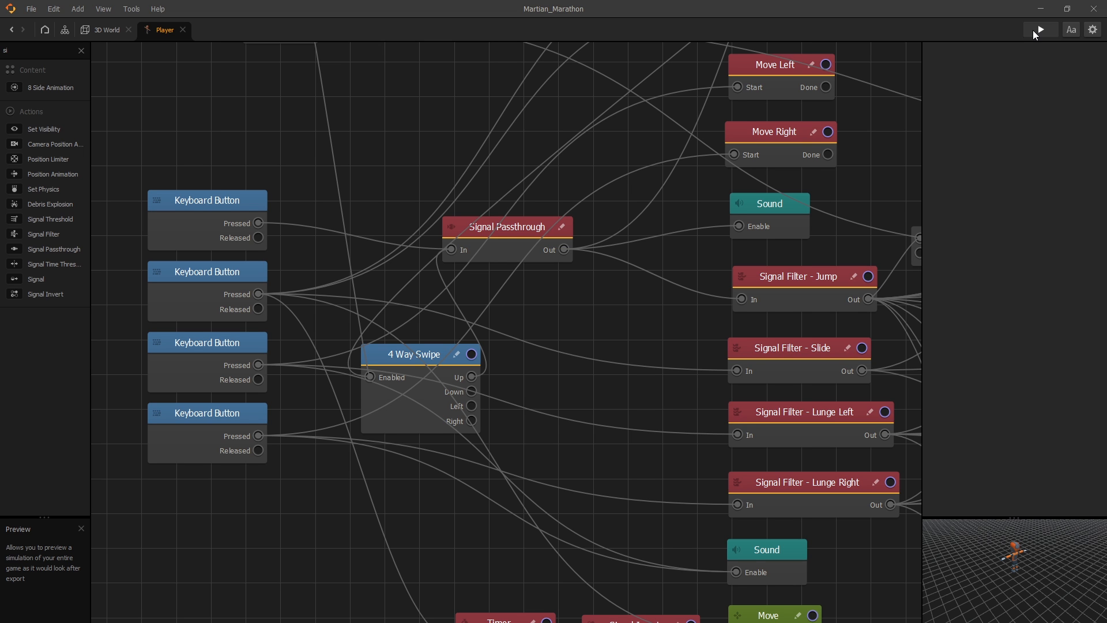
pyautogui.click(1039, 30)
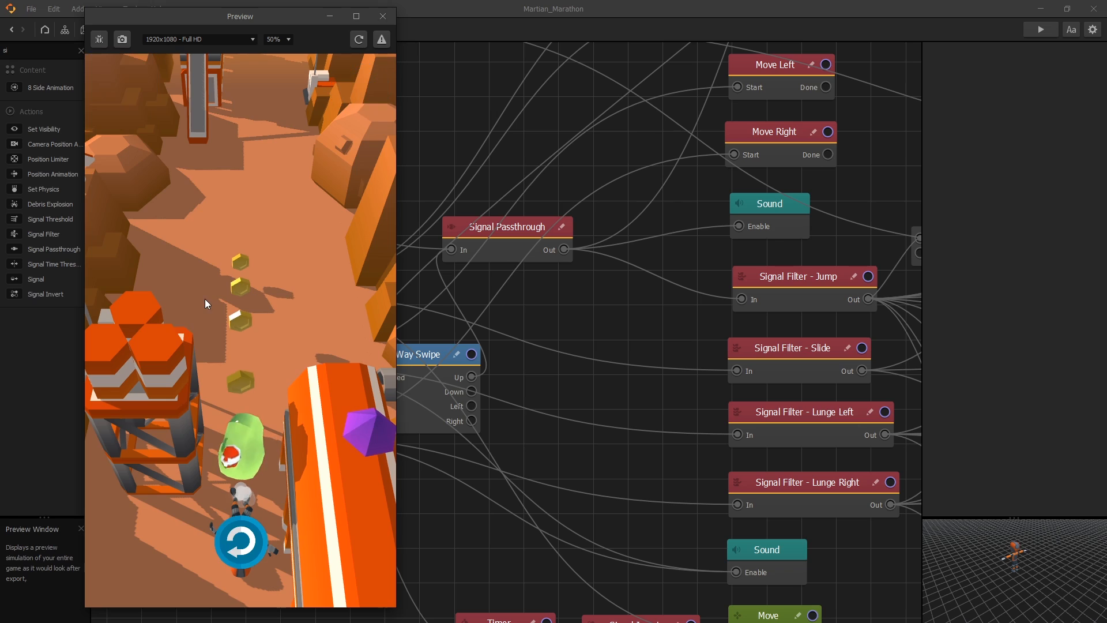
pyautogui.click(240, 541)
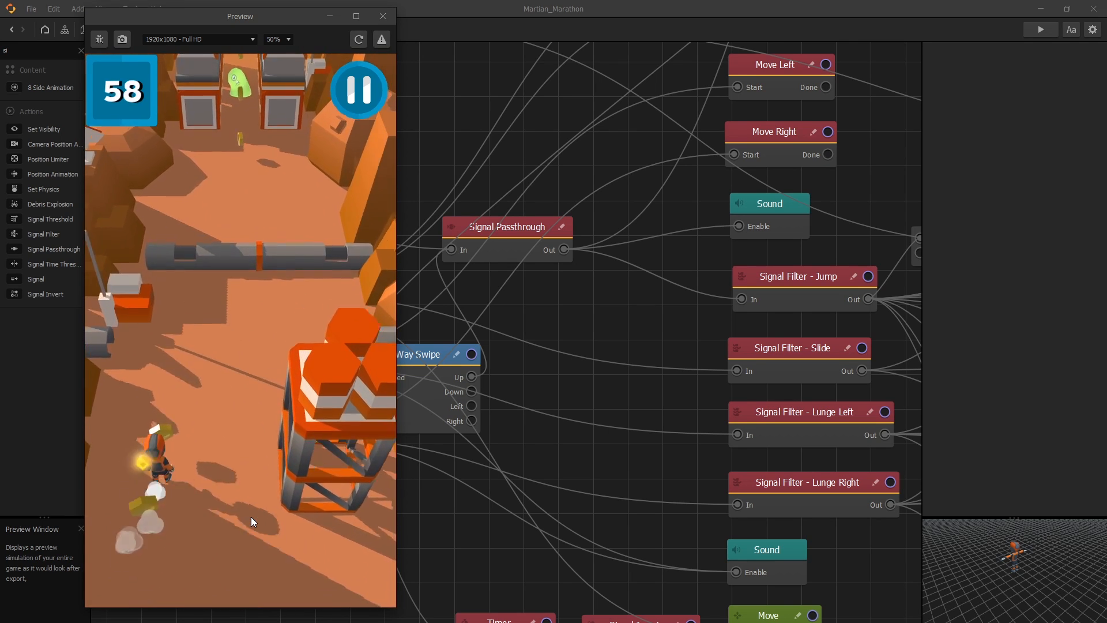
pyautogui.click(382, 17)
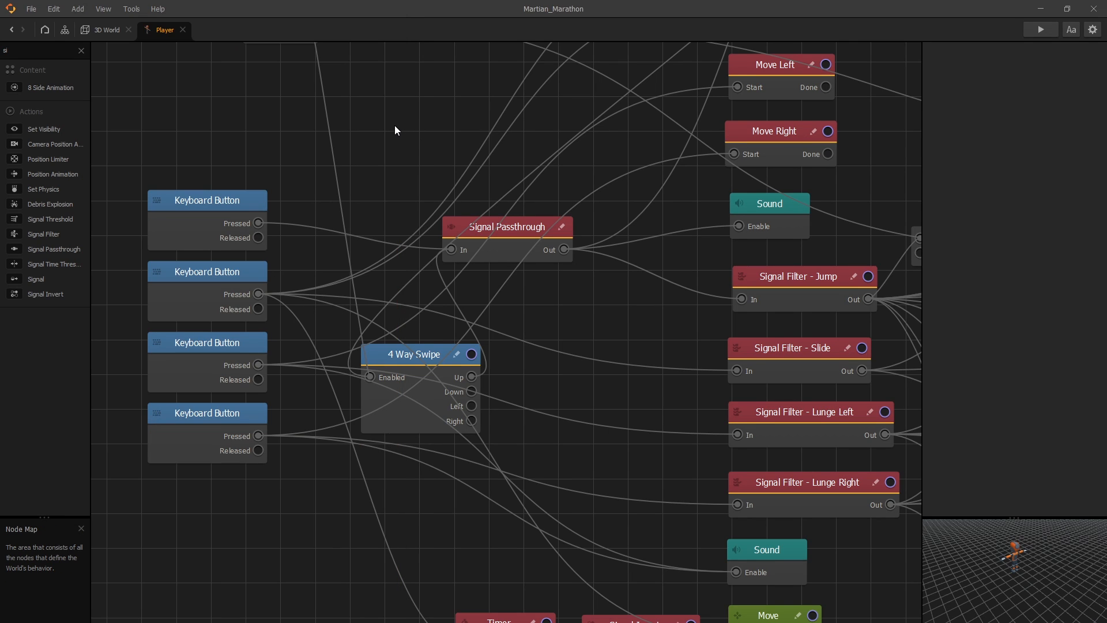
# Set the Move Right action's Duration to 0.25 seconds, matching Move Left
pyautogui.click(773, 64)
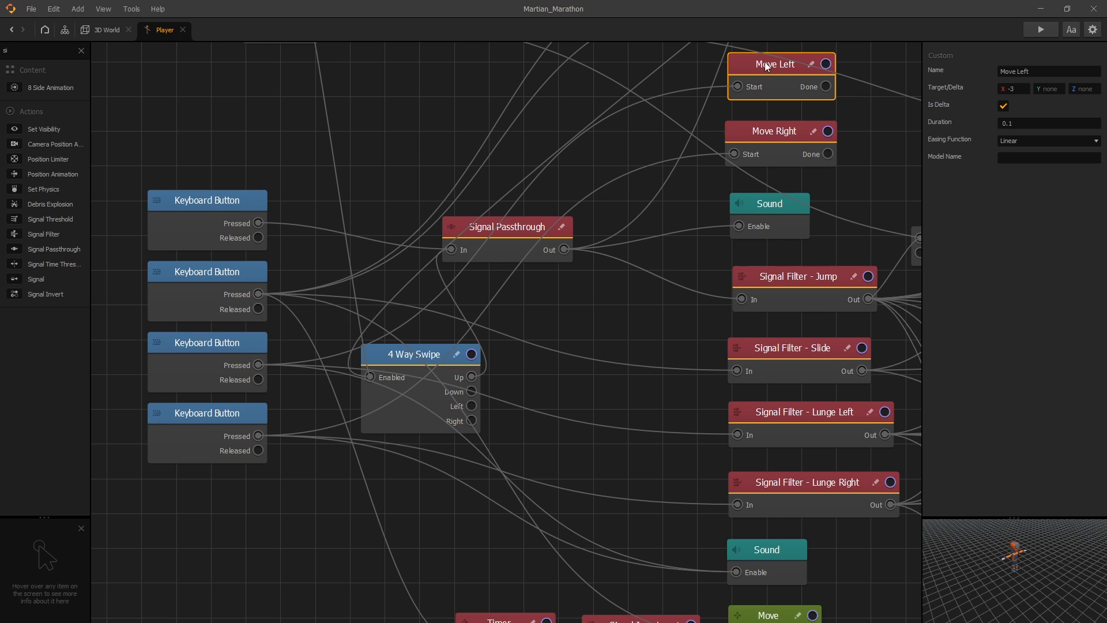
pyautogui.click(773, 131)
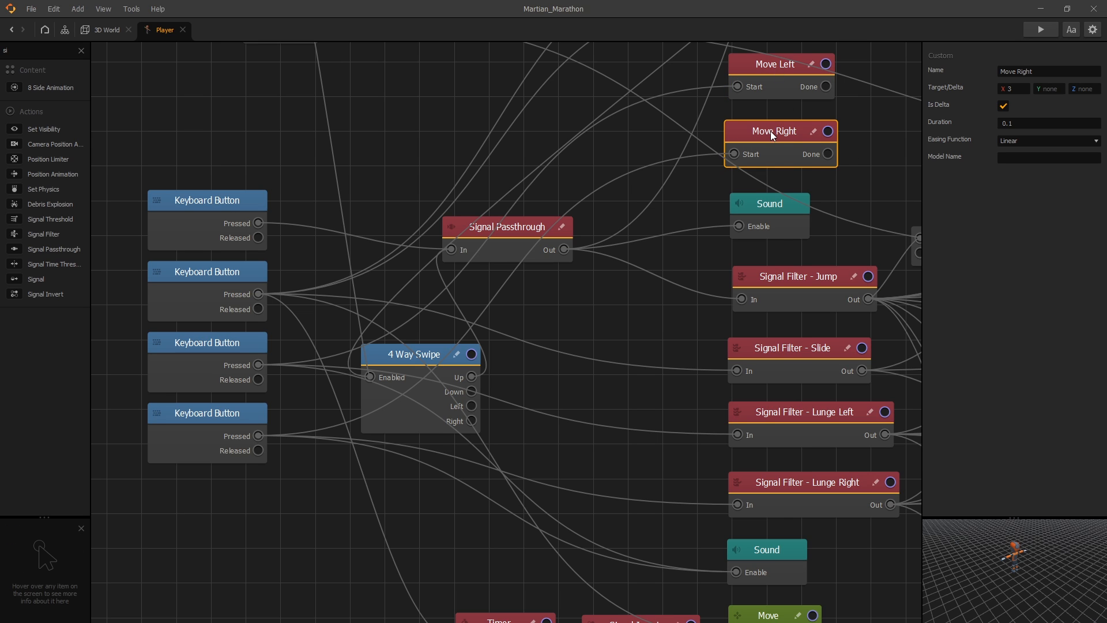
pyautogui.click(1048, 123)
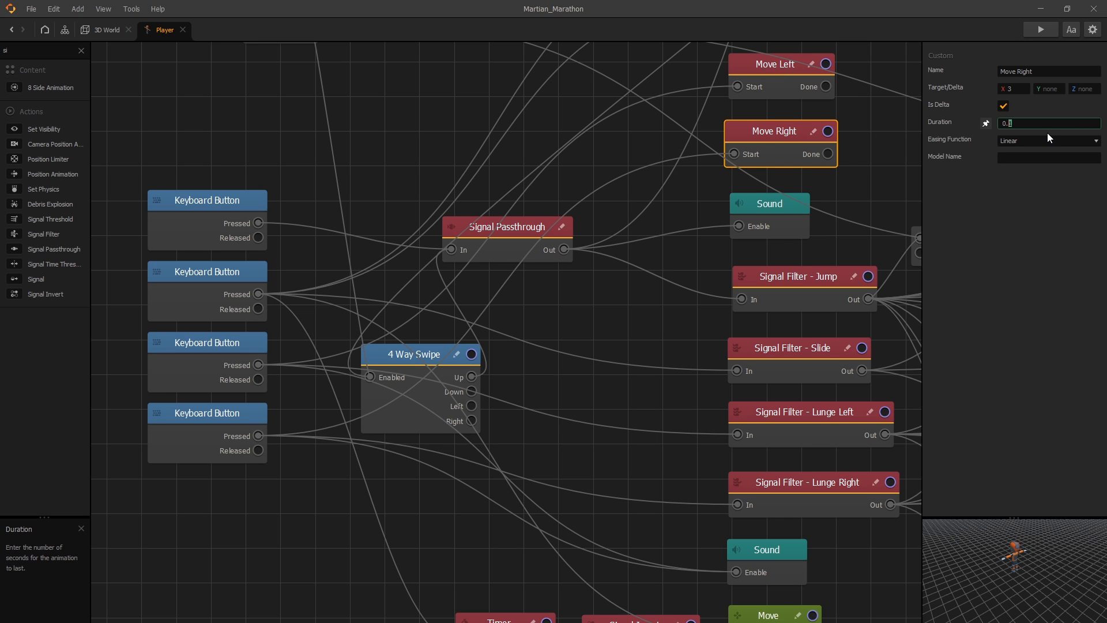
pyautogui.write('0.25')
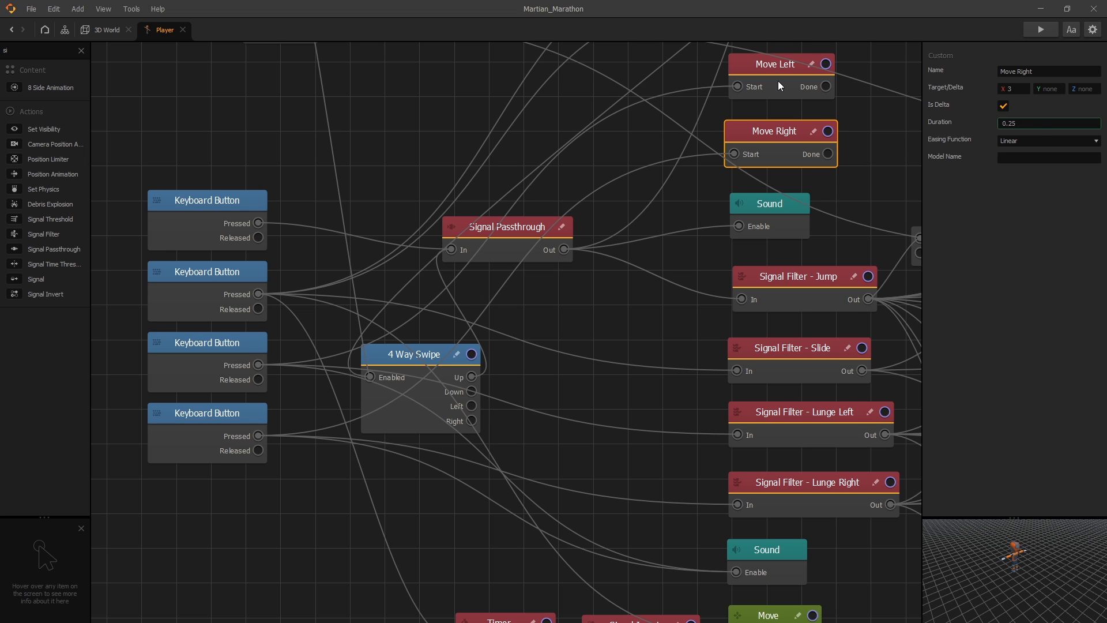
pyautogui.click(774, 63)
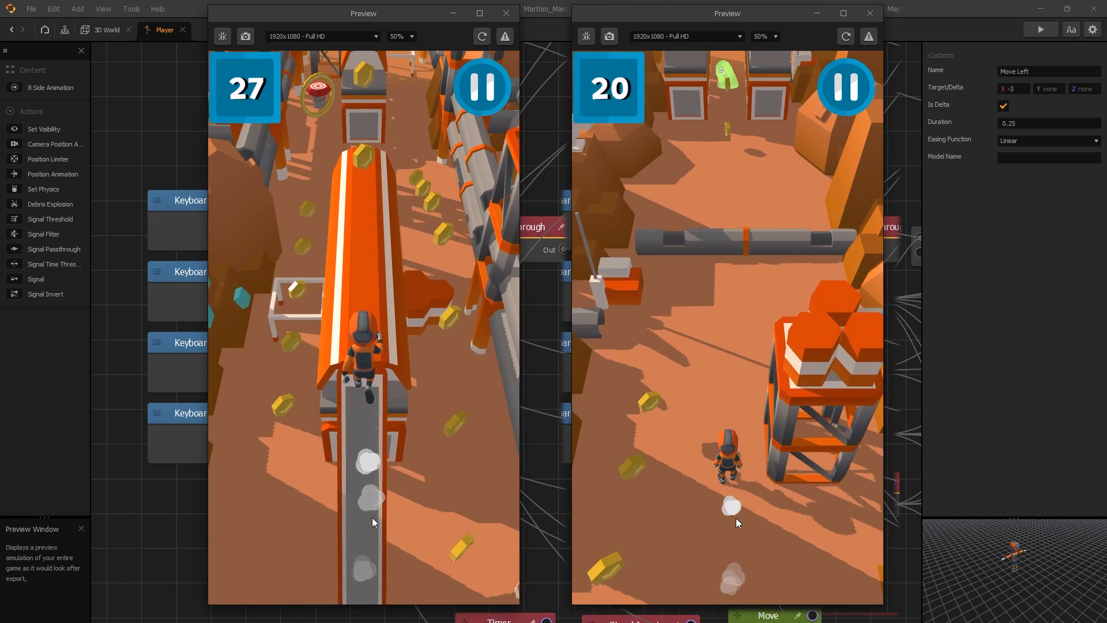
# Close both comparison previews and confirm Move Left's Duration stays at 0.25 seconds
pyautogui.click(870, 13)
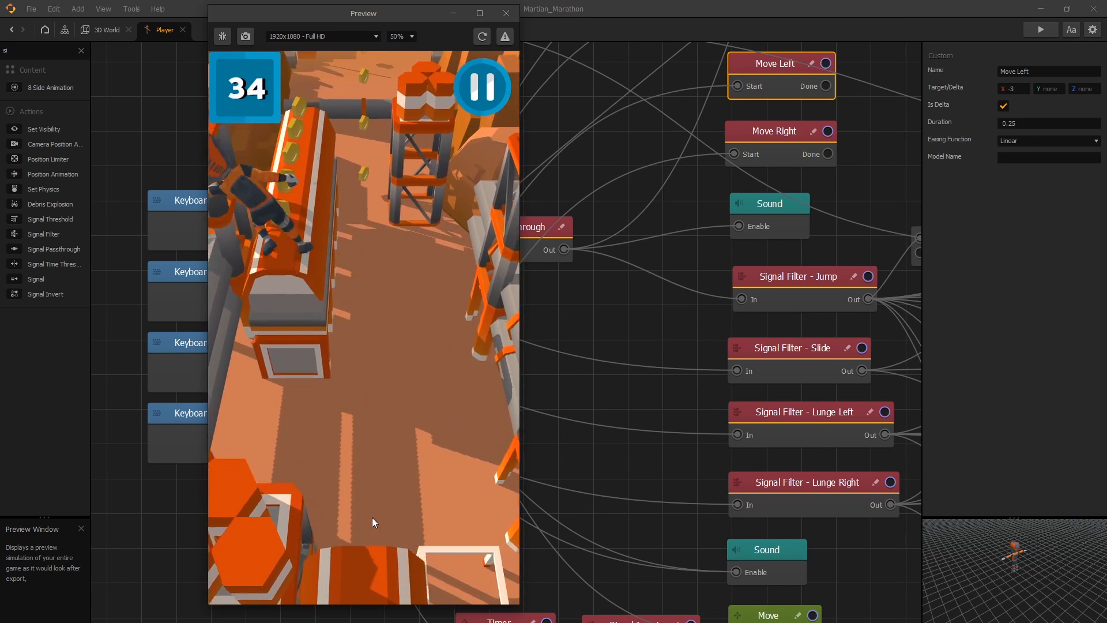
pyautogui.click(505, 12)
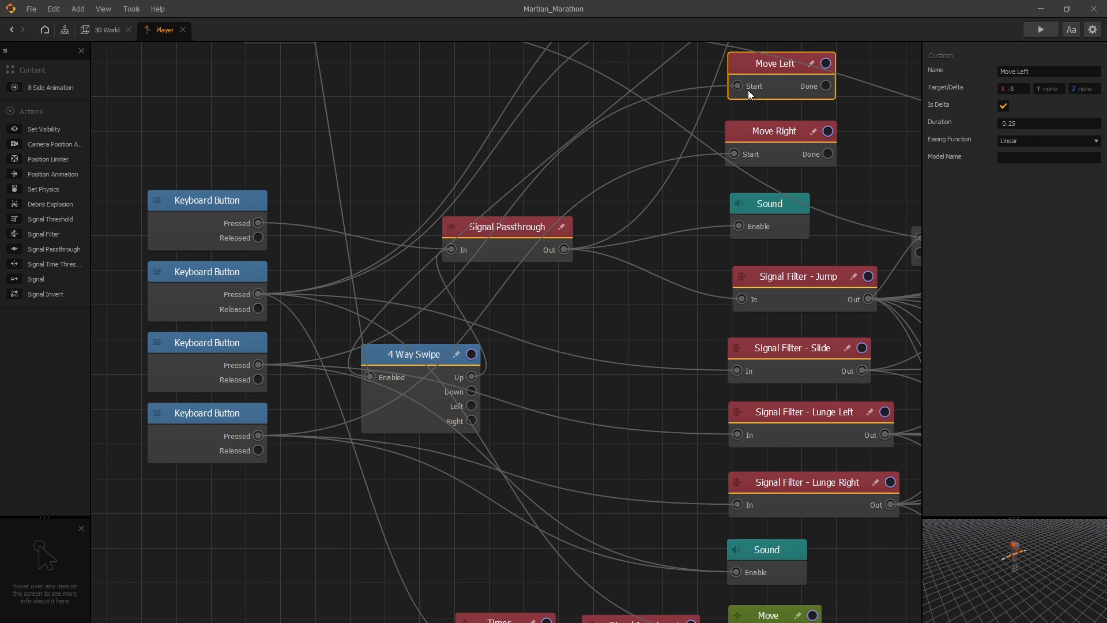
pyautogui.moveTo(769, 86)
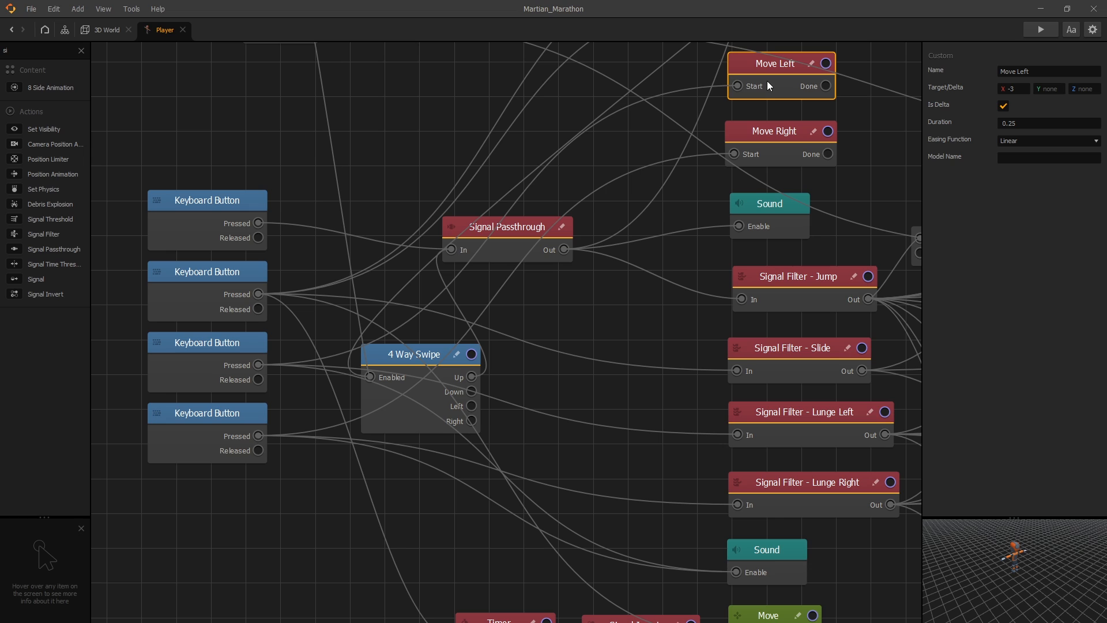
pyautogui.moveTo(949, 133)
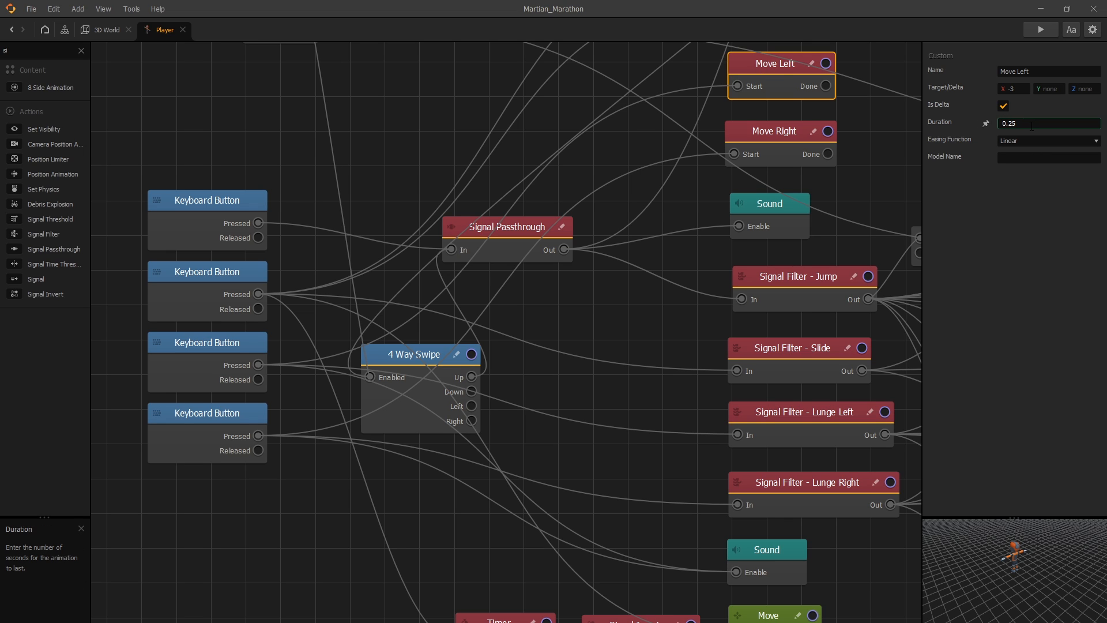
pyautogui.click(1048, 123)
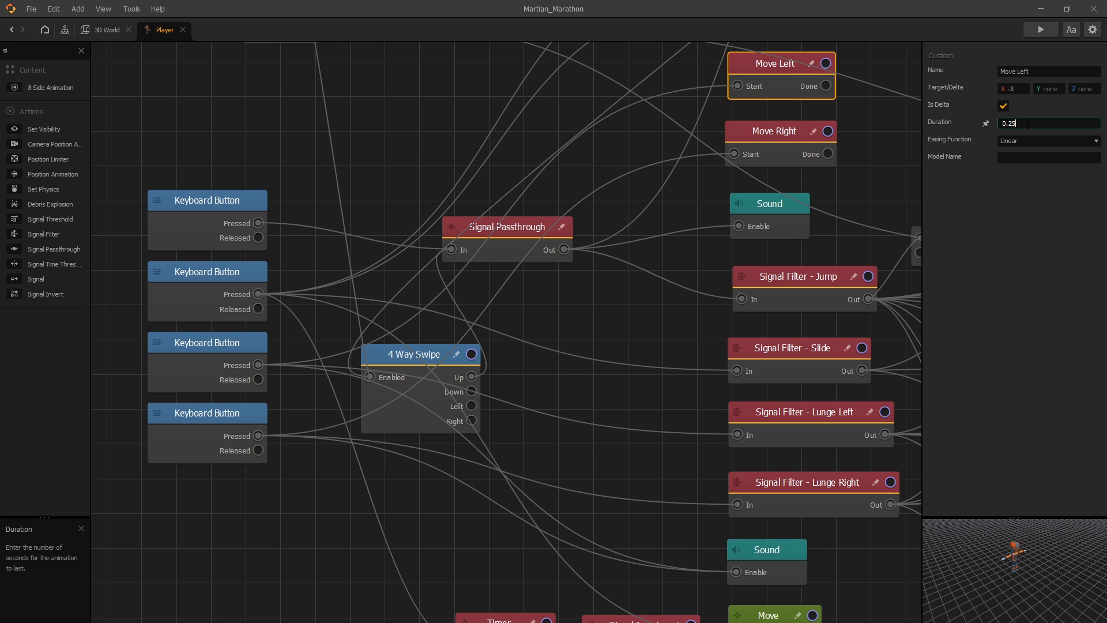
pyautogui.moveTo(603, 161)
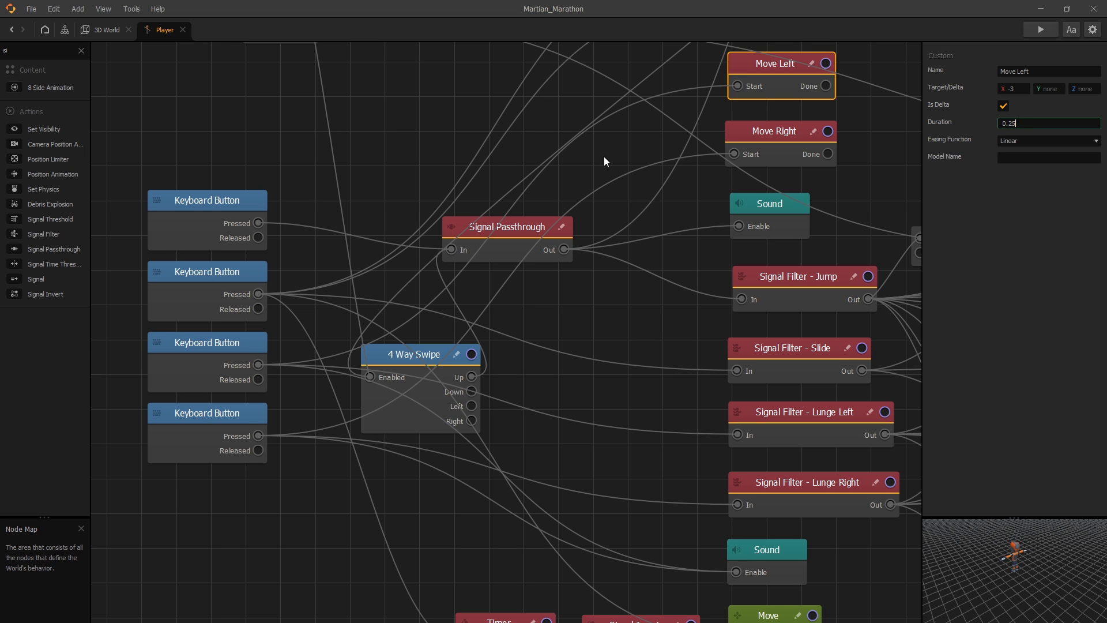
pyautogui.moveTo(572, 160)
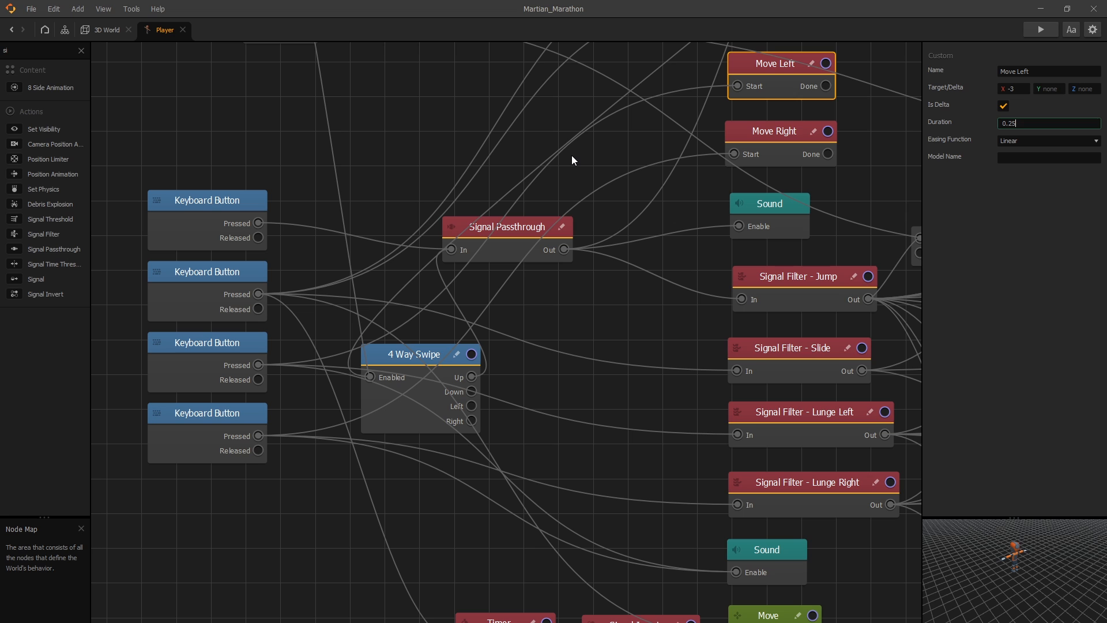
pyautogui.click(1039, 29)
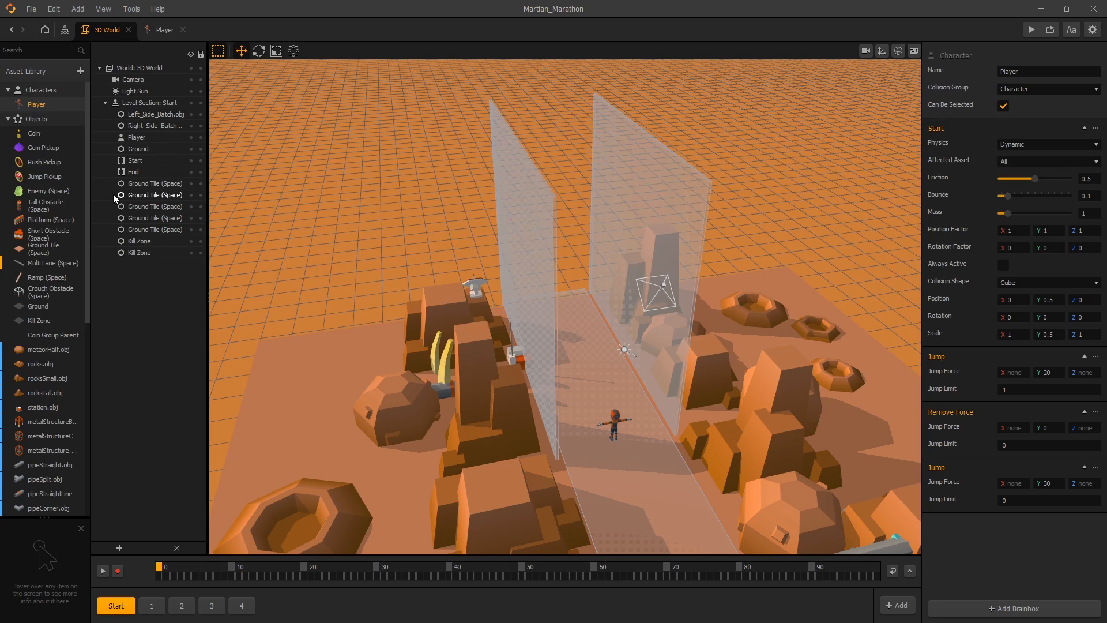
pyautogui.moveTo(424, 263)
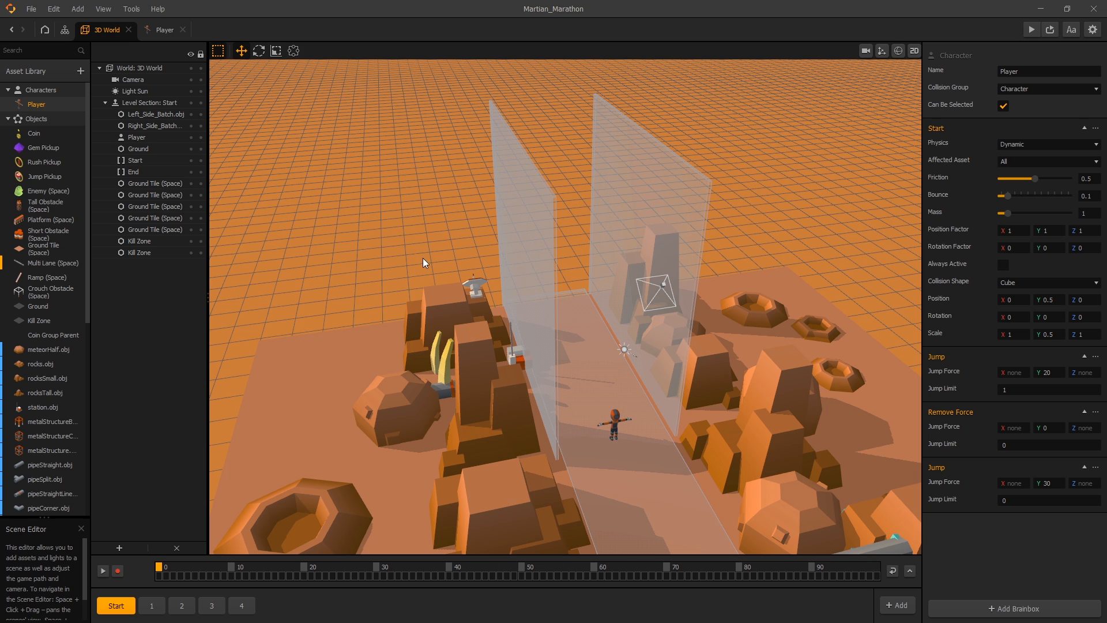
# Set the Camera's Rotation X to -30 and Position Z to 12, then dismiss the comparison previews
pyautogui.click(133, 80)
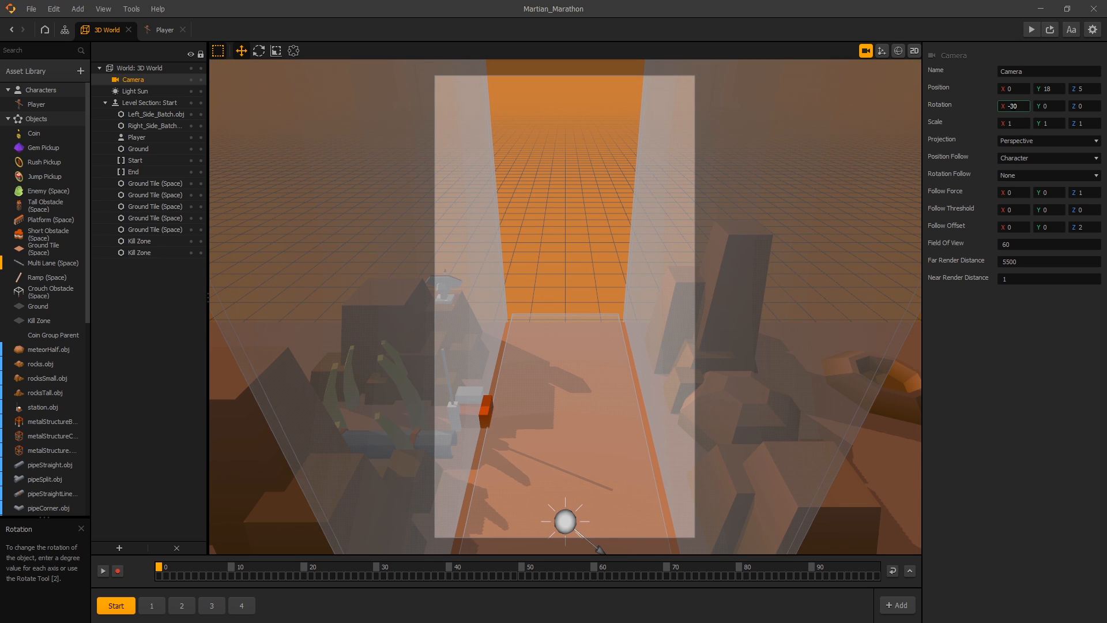
pyautogui.click(1048, 87)
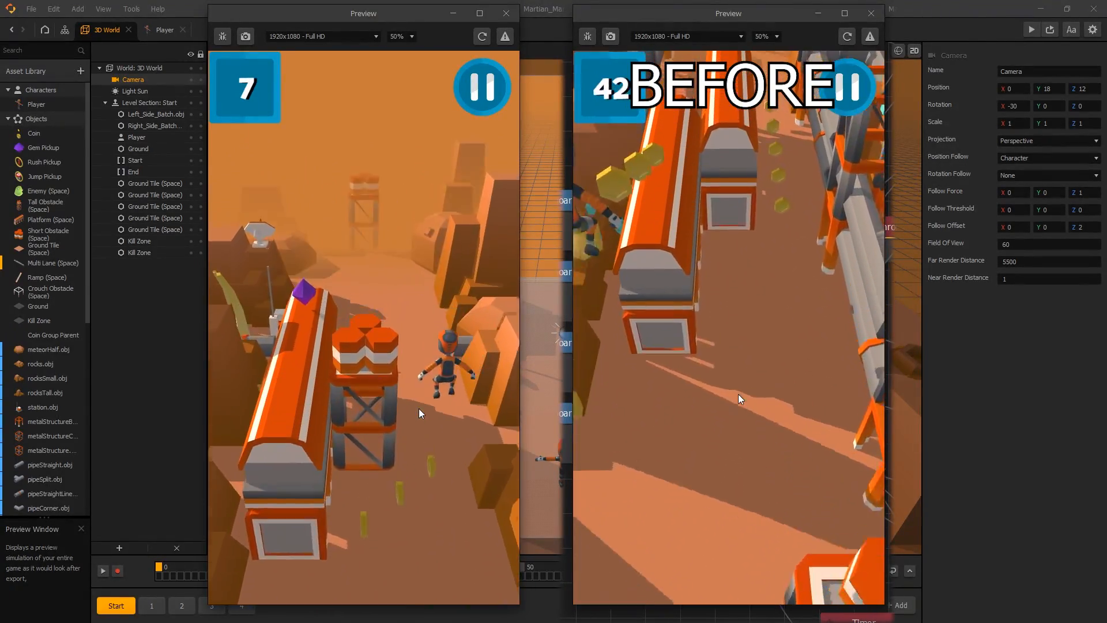
pyautogui.click(870, 13)
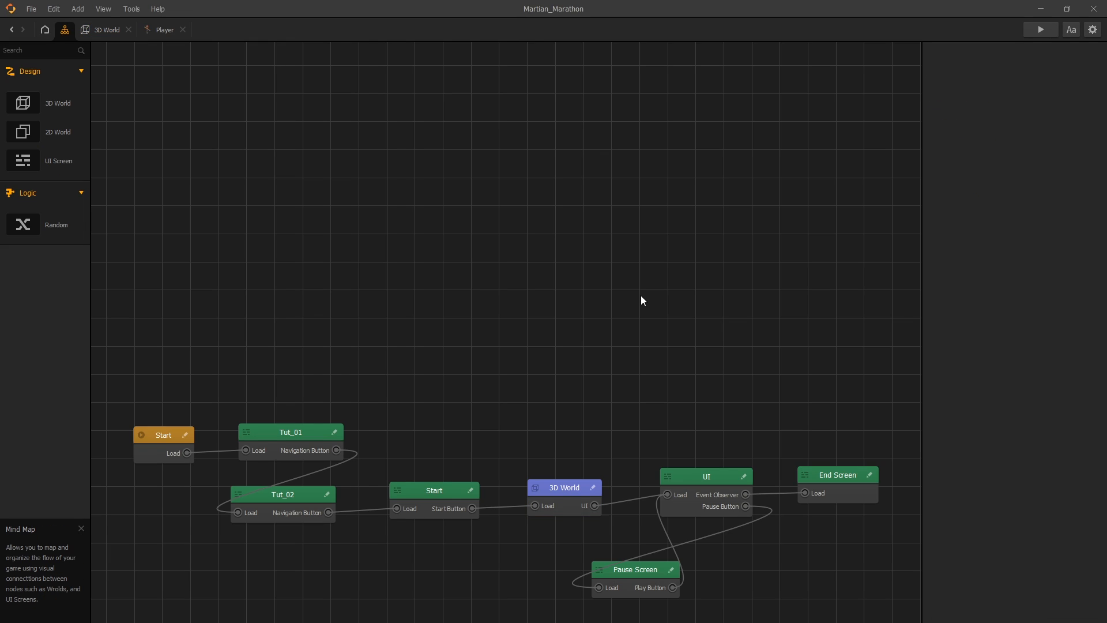
# Set the 3D World's Fog Start Distance to 3000 and Fog End Distance to 3500
pyautogui.click(564, 486)
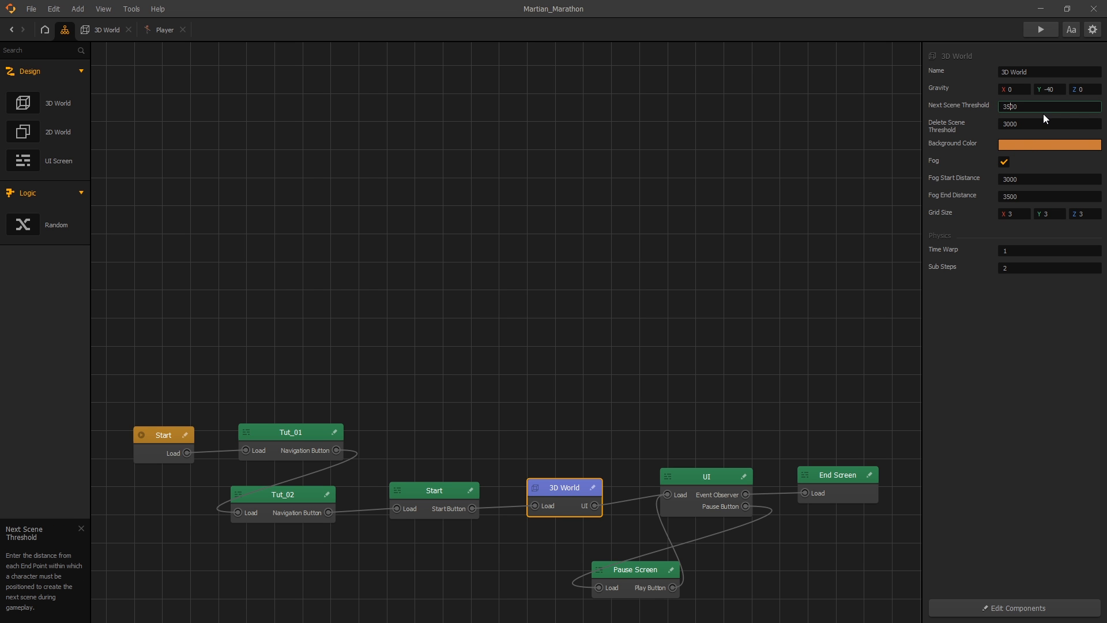
pyautogui.click(1039, 29)
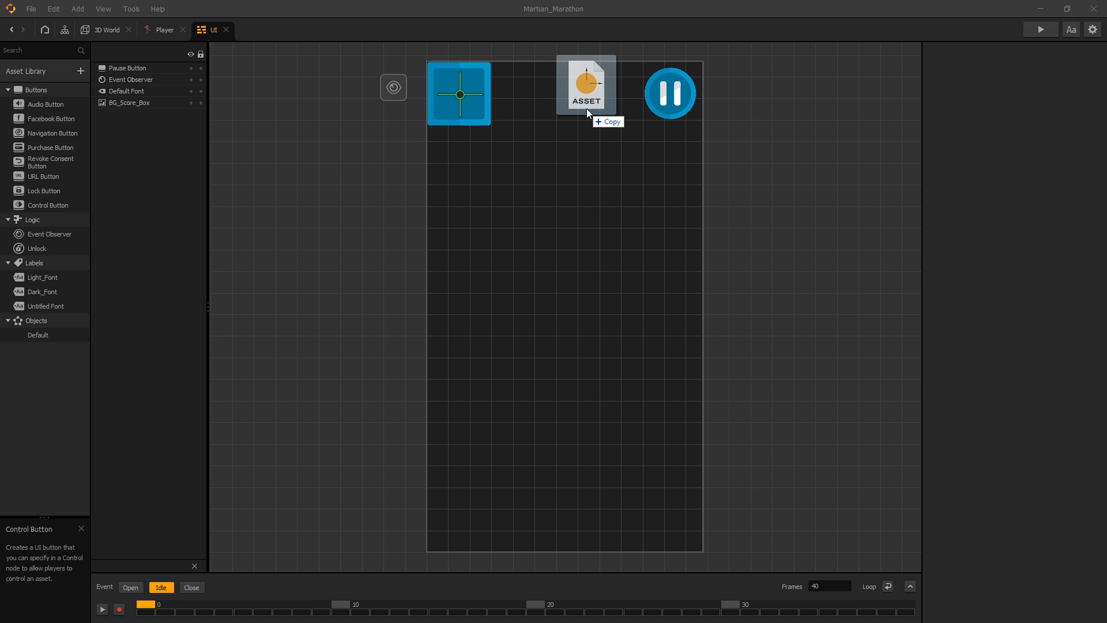
# Place an FPS counter asset on the UI screen and restart the preview to see it
pyautogui.click(1039, 29)
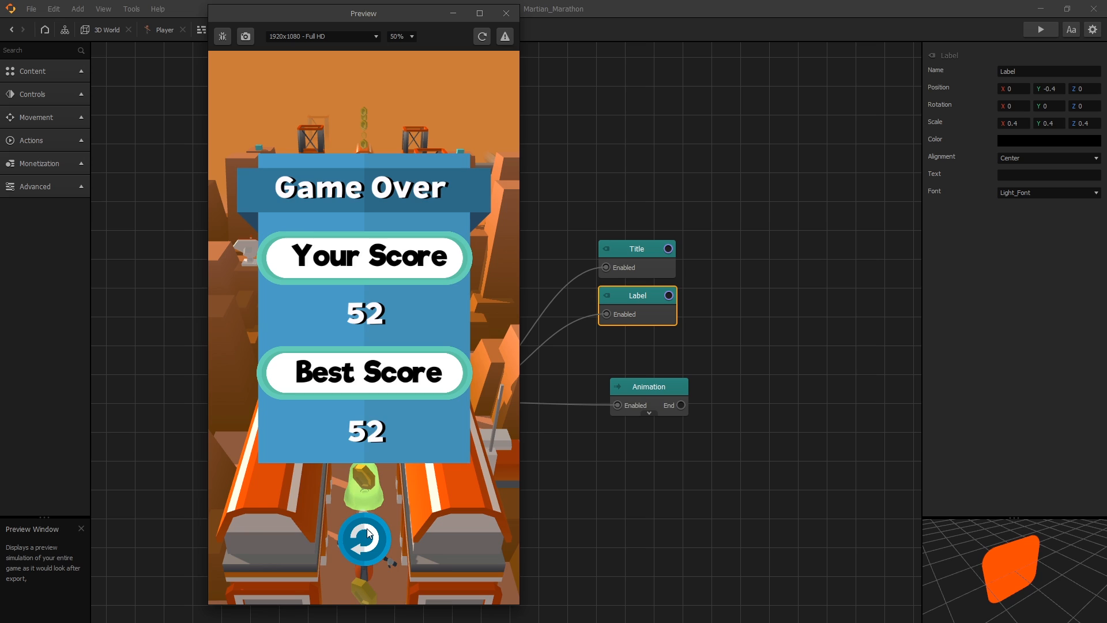
pyautogui.click(363, 539)
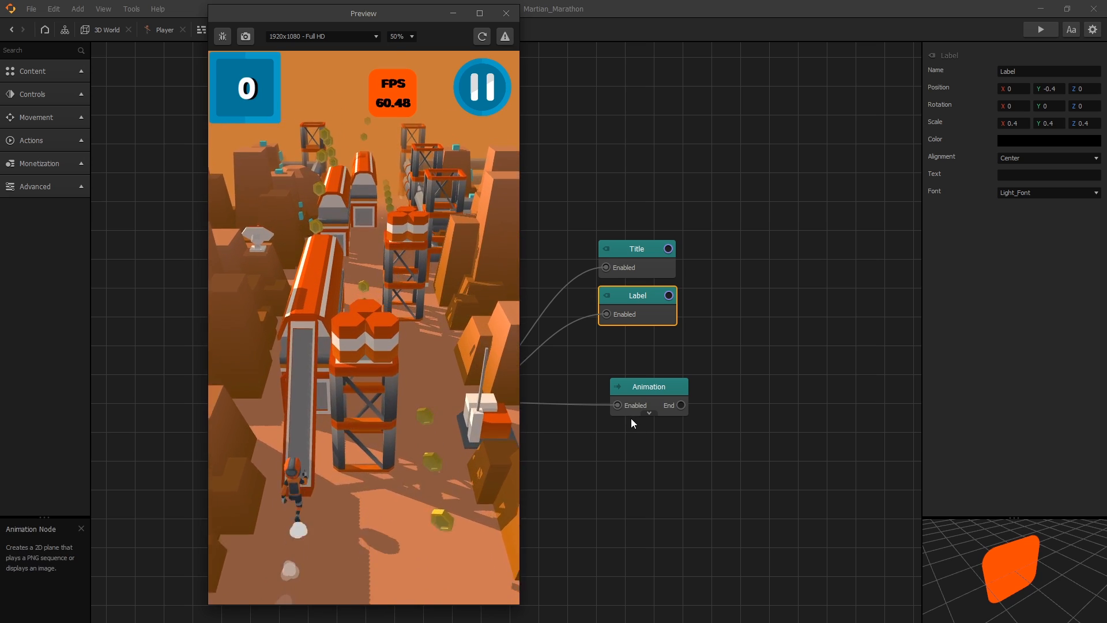